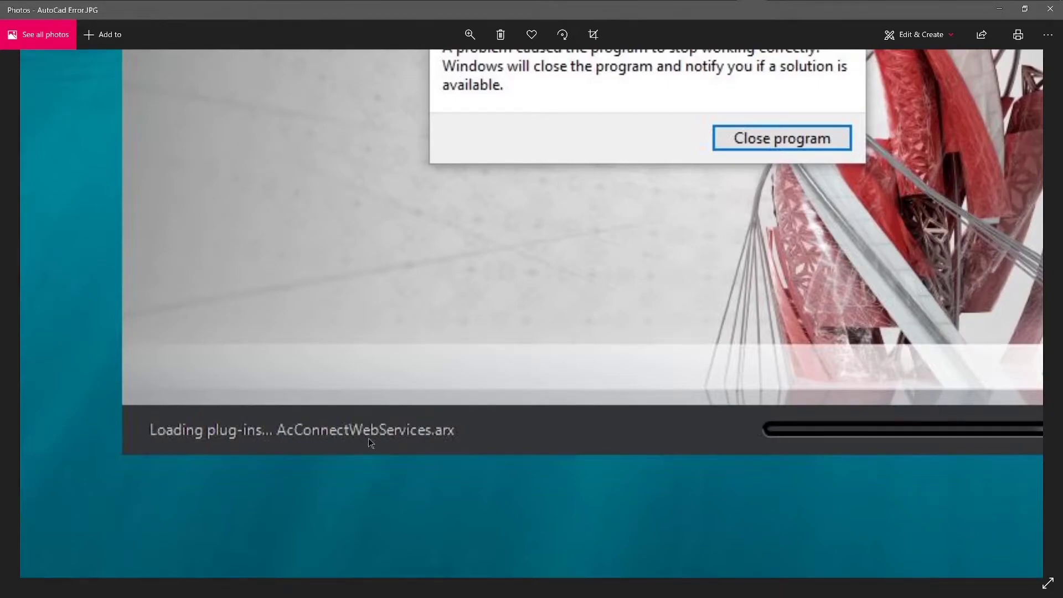
pyautogui.moveTo(466, 436)
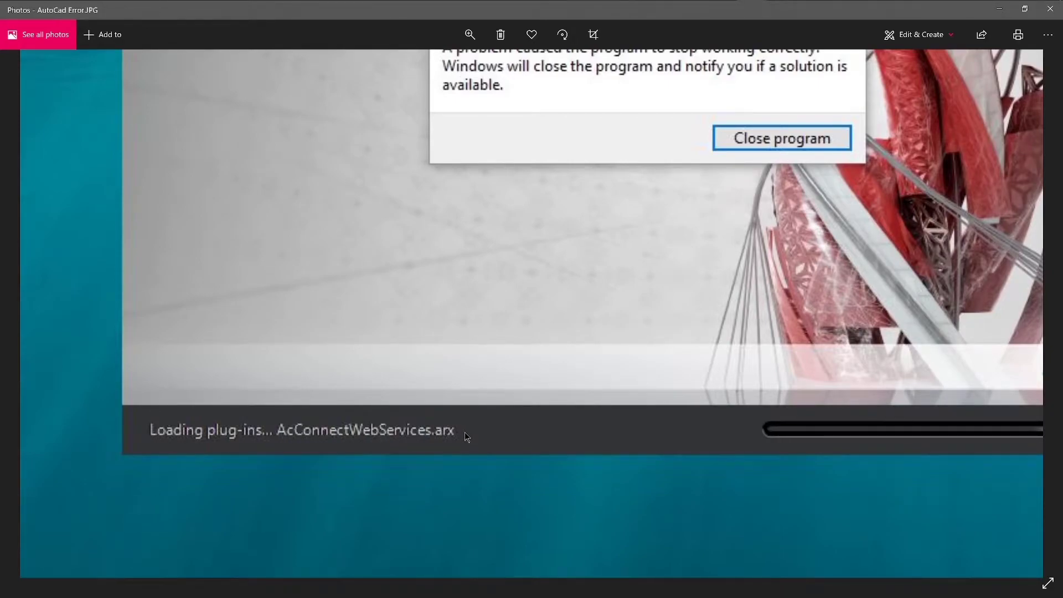
pyautogui.moveTo(874, 129)
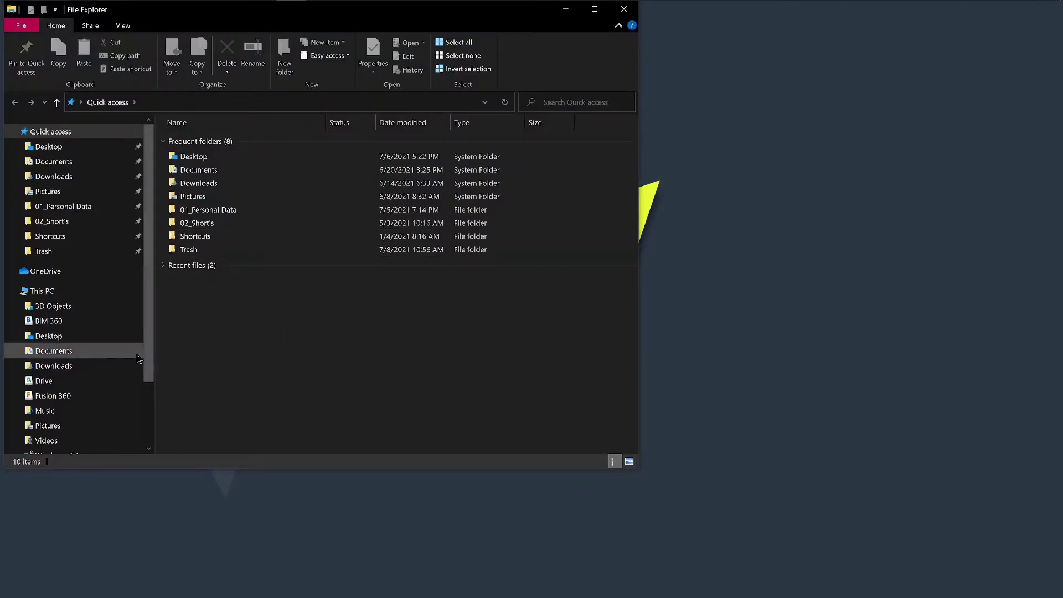
# Navigate to C:\Program Files\Autodesk\AutoCAD 2022 and bring AcConnectWebServices.arx into view
pyautogui.click(57, 370)
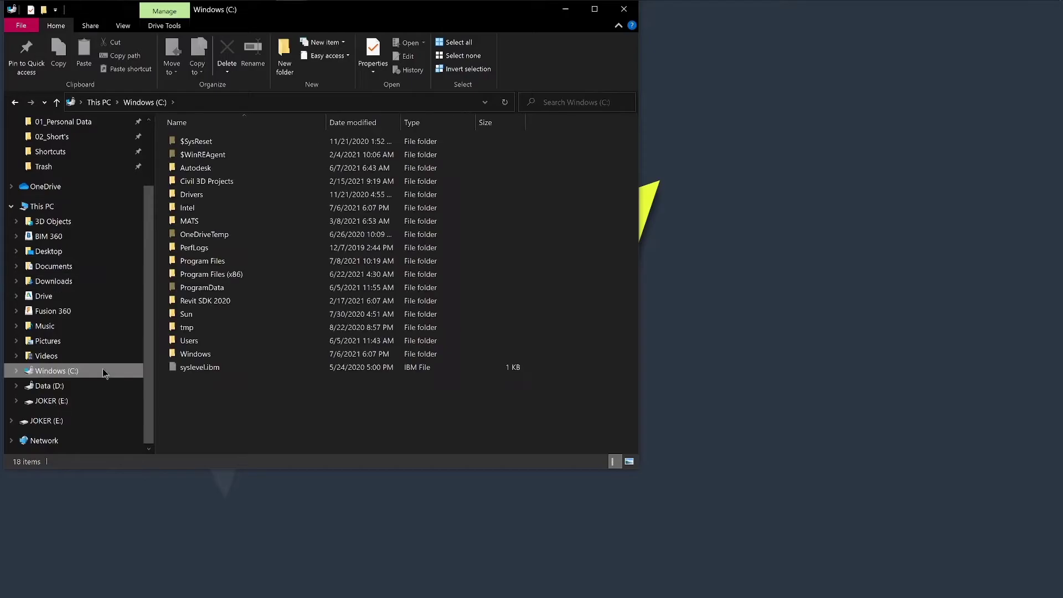
pyautogui.doubleClick(201, 260)
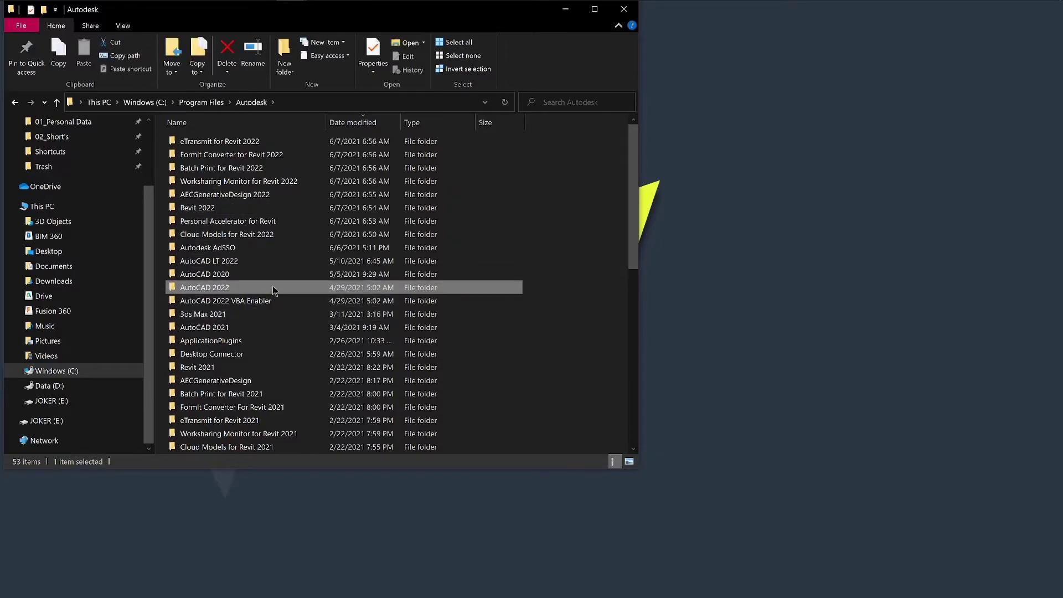
pyautogui.doubleClick(203, 286)
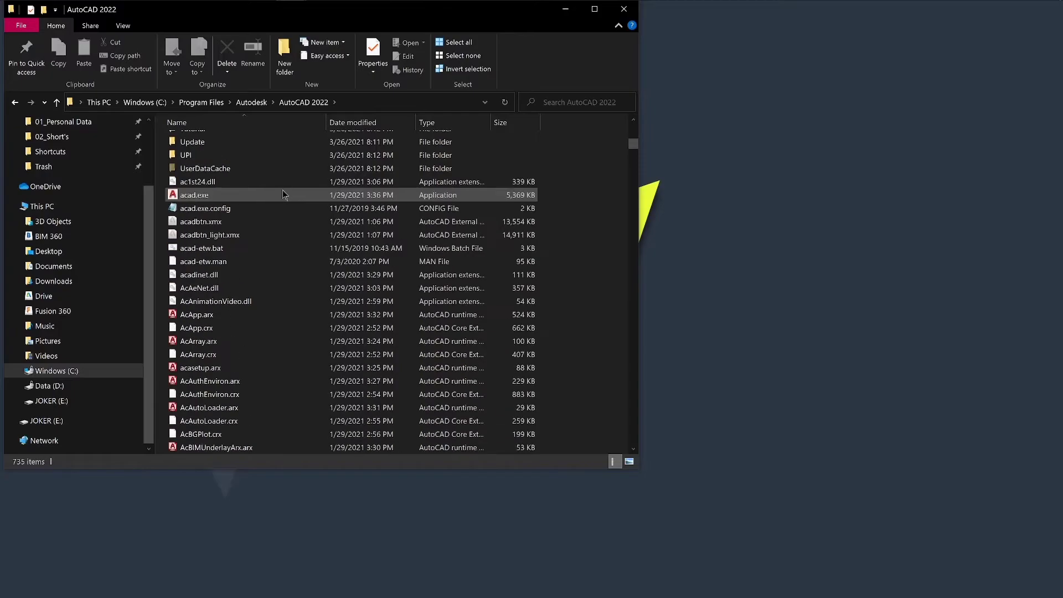
pyautogui.scroll(-3)
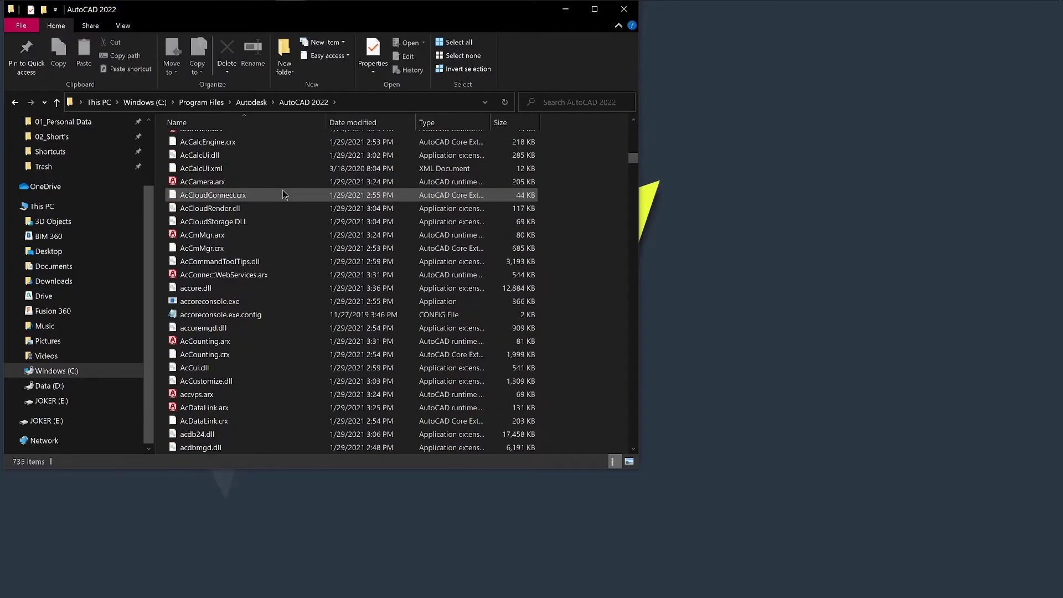
# Rename AcConnectWebServices.arx to AcConnectWebServices_Backup.arx to disable the plug-in
pyautogui.click(222, 274)
pyautogui.write('_Backup')
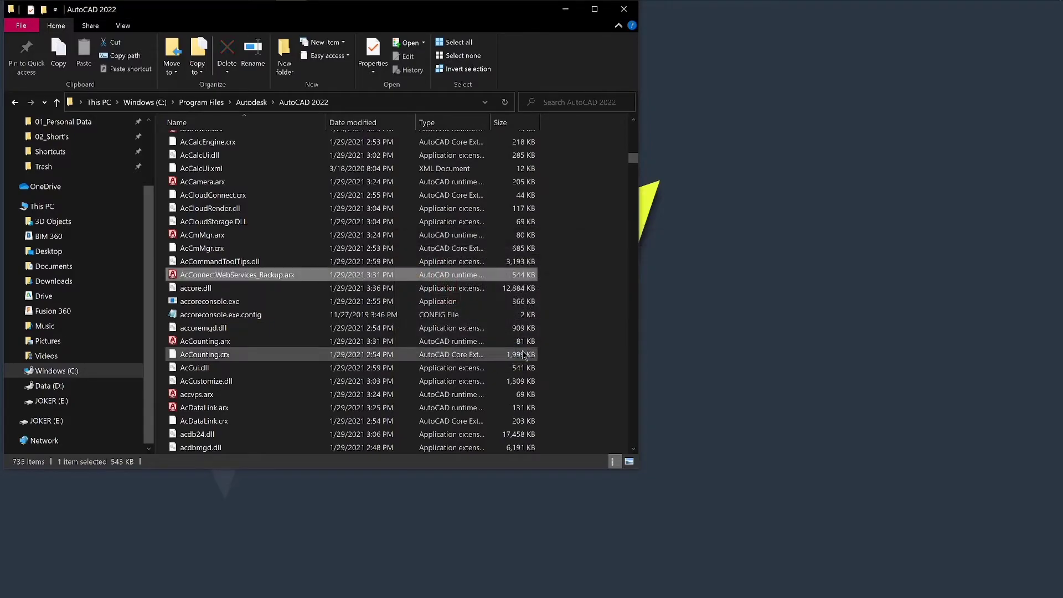
pyautogui.moveTo(271, 274)
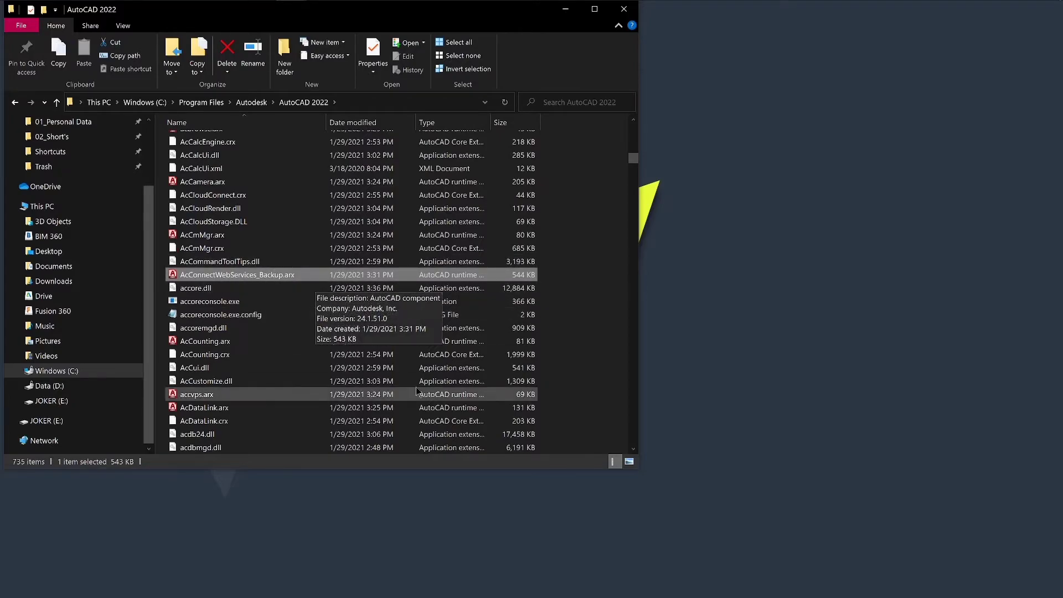
pyautogui.click(202, 235)
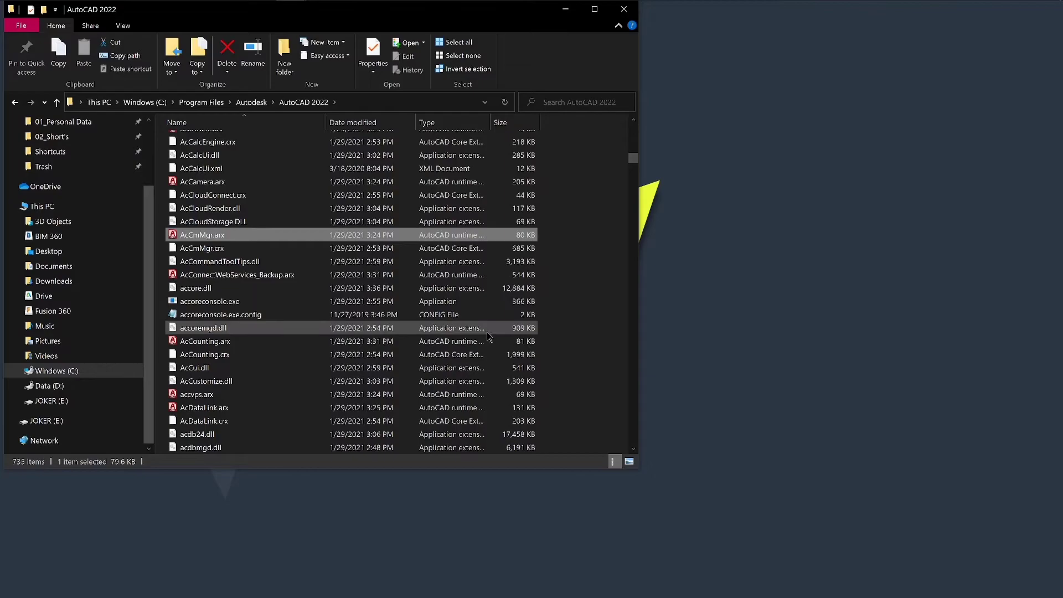
pyautogui.moveTo(650, 275)
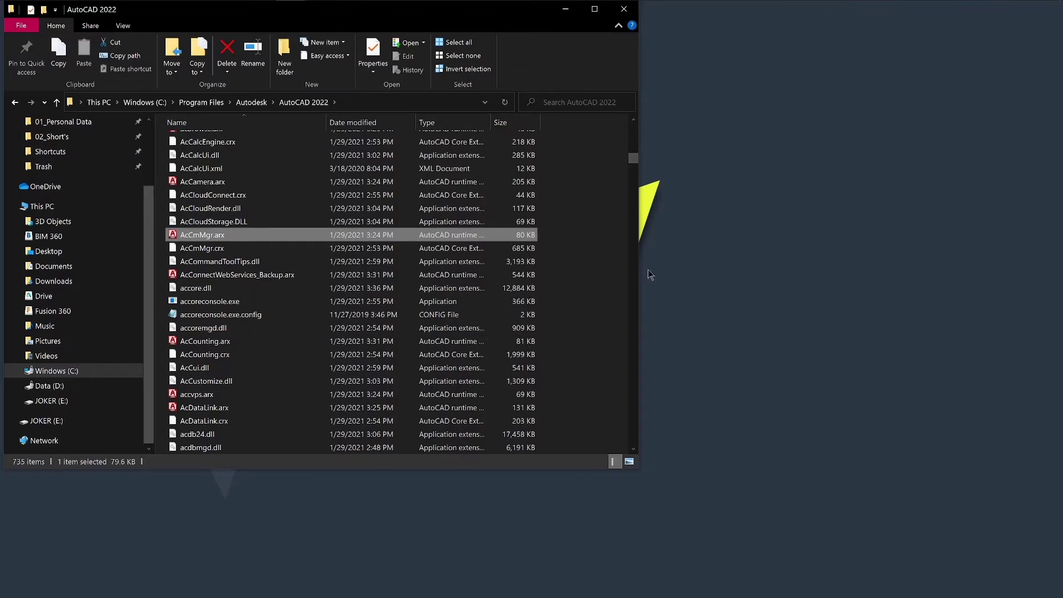